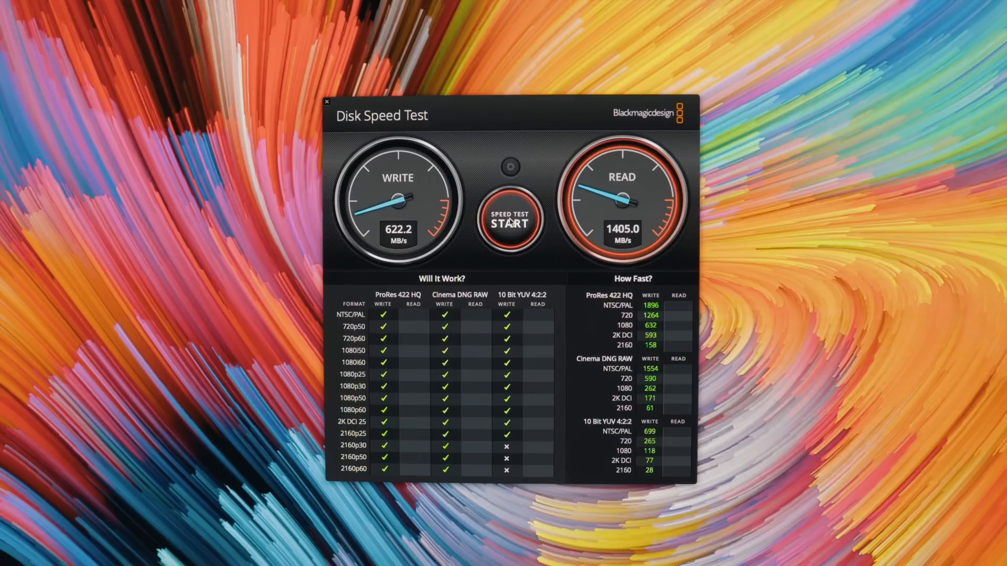
Let the test run its read pass so READ columns fill in the Will It Work? and How Fast? tables
left_click(510, 216)
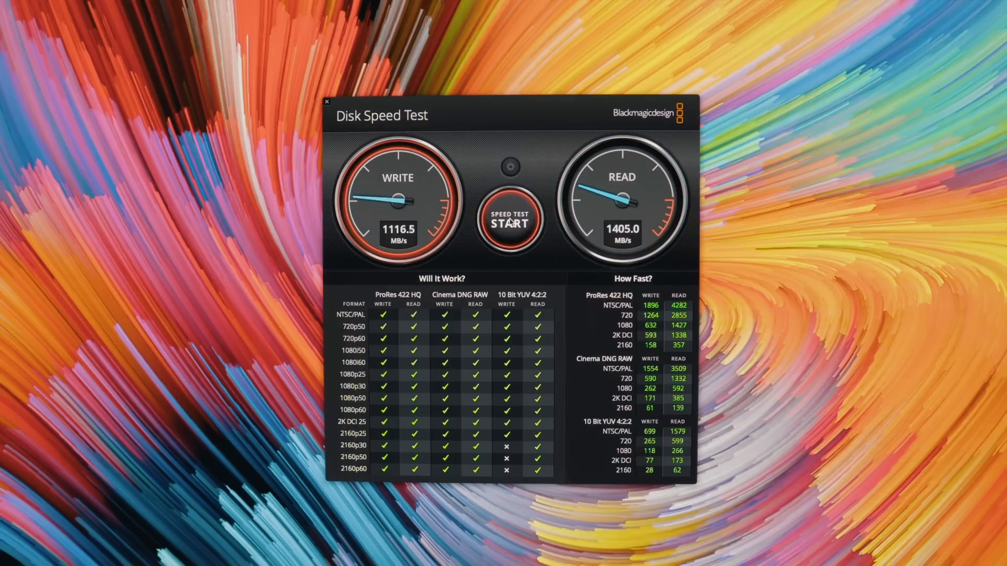